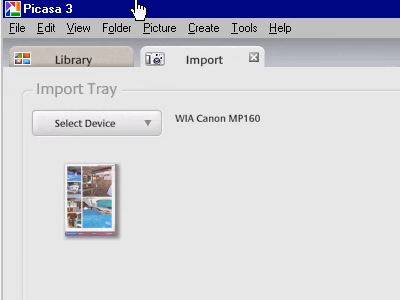
# - Bring up the import details form and browse to the folder field for the 15-Nov-08 import
pyautogui.click(292, 28)
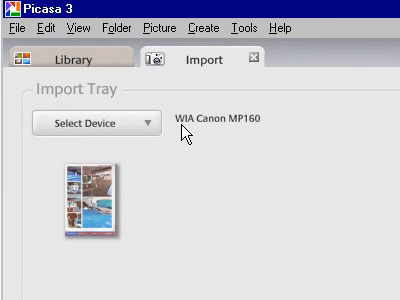
pyautogui.moveTo(262, 128)
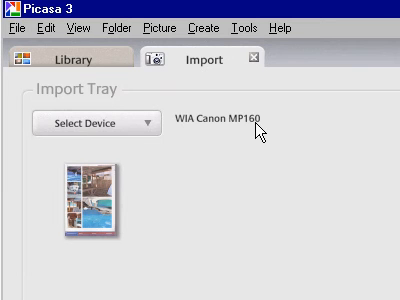
pyautogui.moveTo(166, 172)
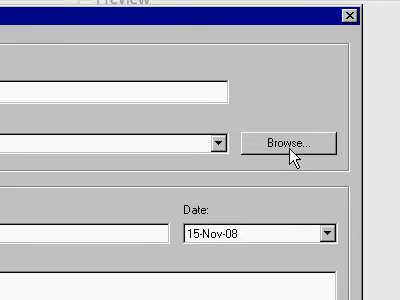
pyautogui.click(290, 140)
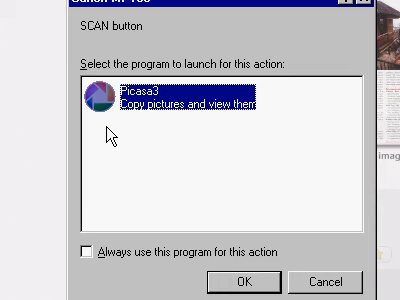
# - Choose Picasa3 'Copy pictures and view them' for the SCAN button and confirm with OK
pyautogui.click(248, 252)
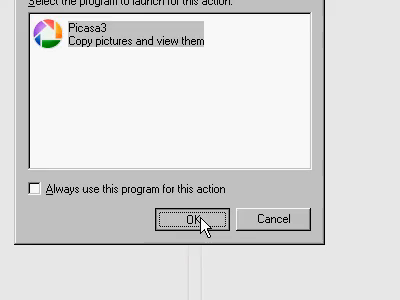
pyautogui.click(192, 220)
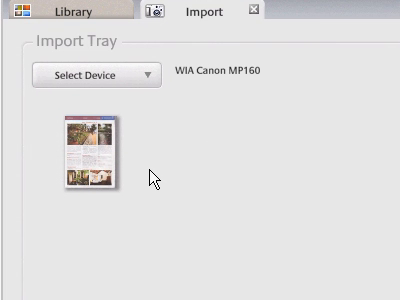
pyautogui.moveTo(222, 186)
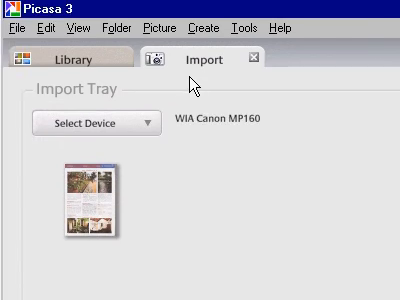
pyautogui.moveTo(160, 50)
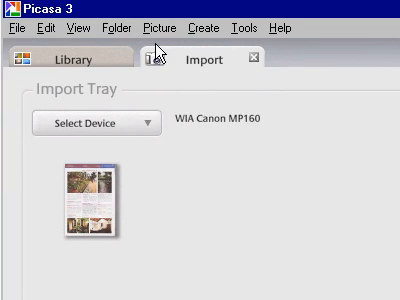